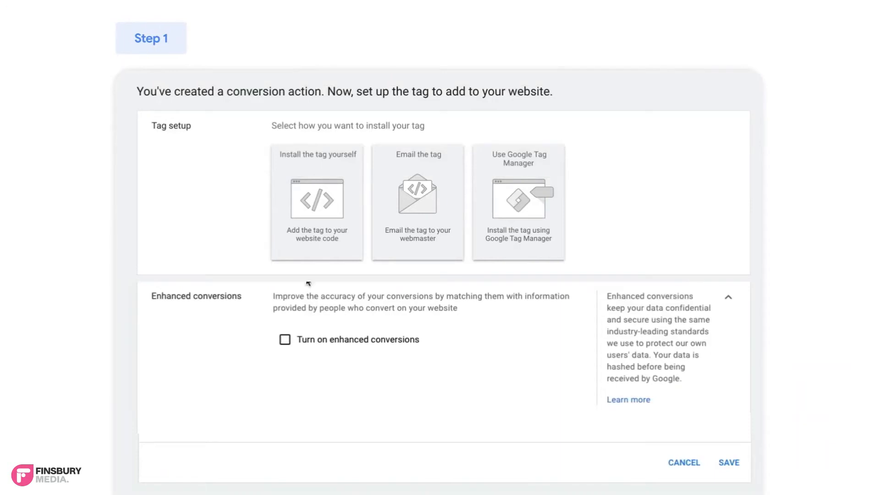
Tick 'Turn on enhanced conversions', choose 'Global site tag or Google Tag Manager', and continue
left_click(285, 339)
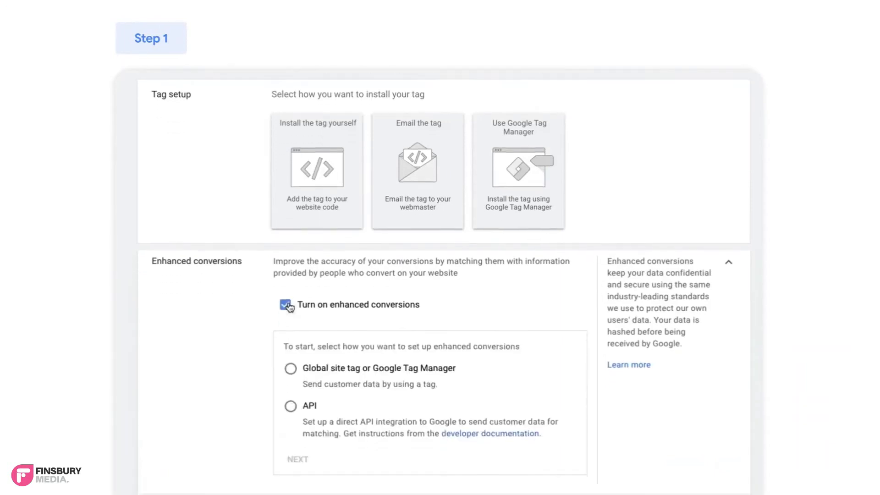
scroll("down", 3)
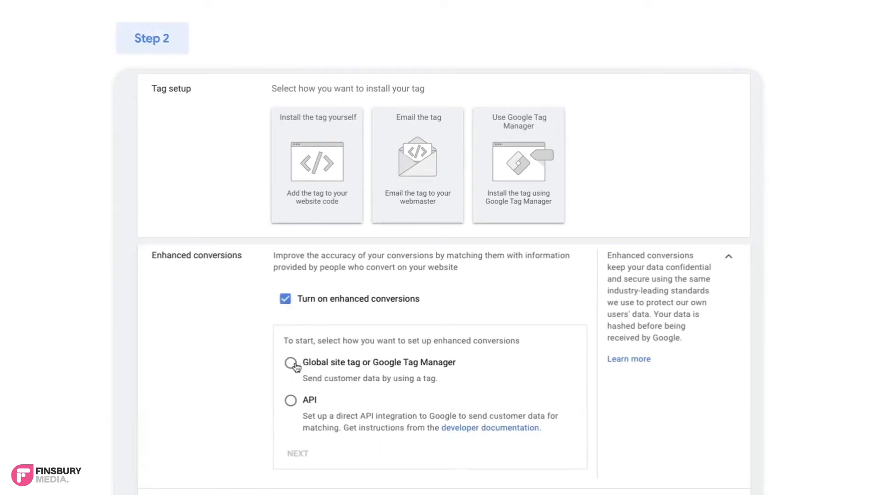
left_click(291, 363)
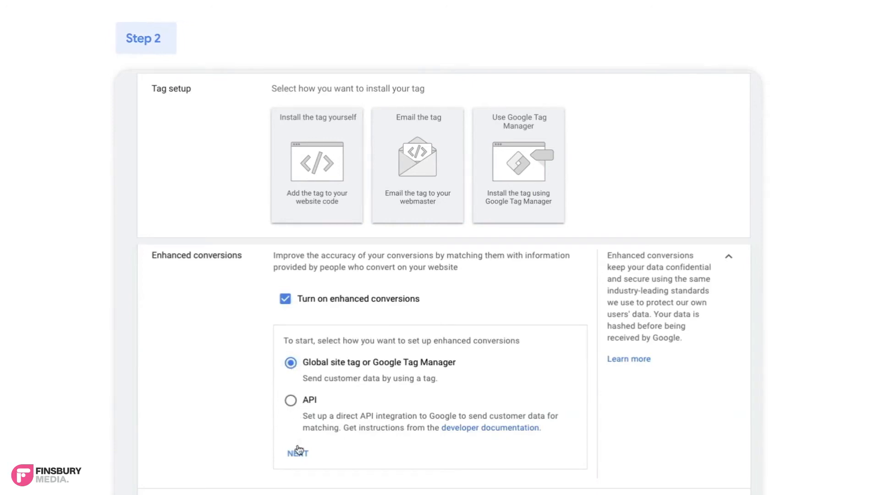
left_click(297, 453)
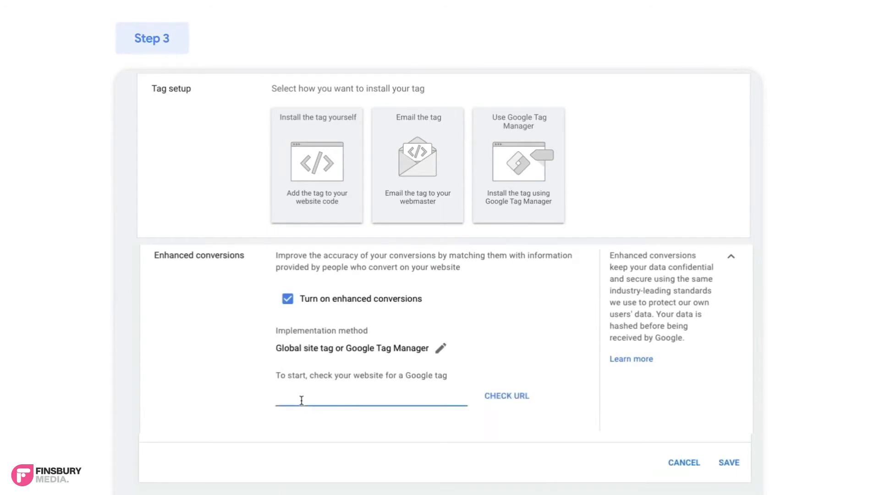
Check myhappyclothes.com for an installed Google tag
type("myhappyclothes.com")
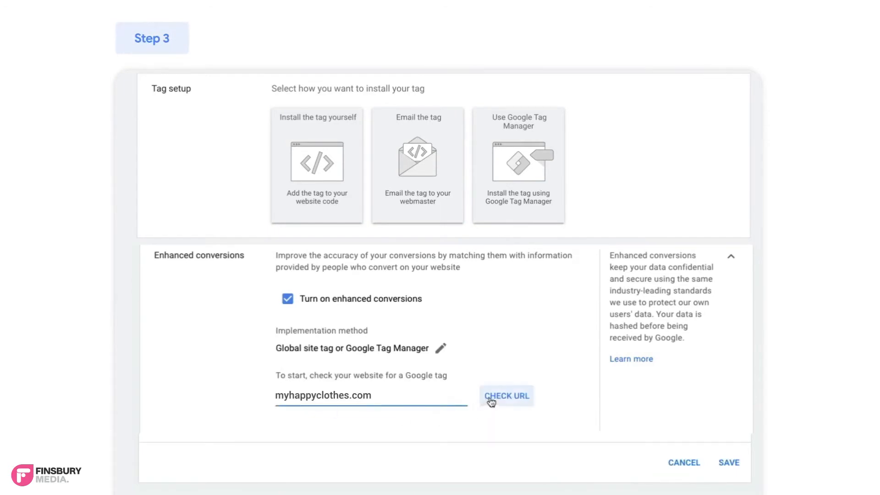
left_click(506, 395)
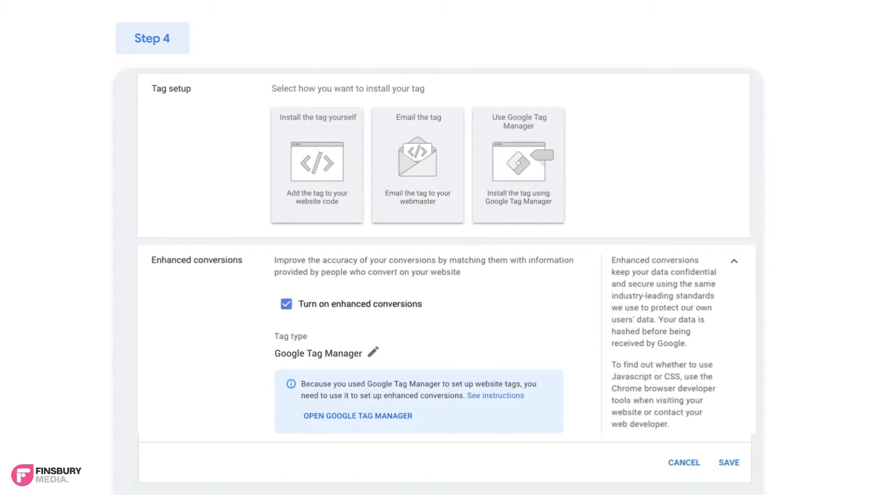
Return to the URL check showing 'No tag detected' for myhappyclothes.com
left_click(357, 415)
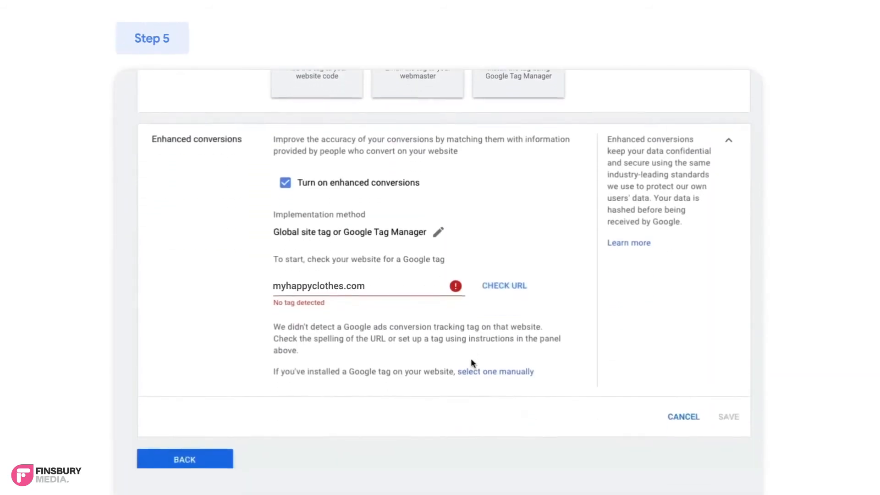
Manually select 'Global site tag' as the installed Google tag
left_click(495, 371)
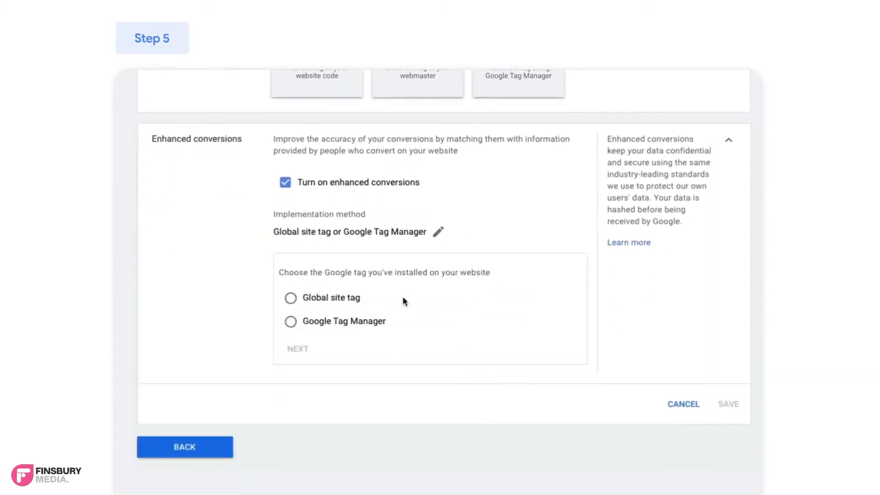
left_click(291, 297)
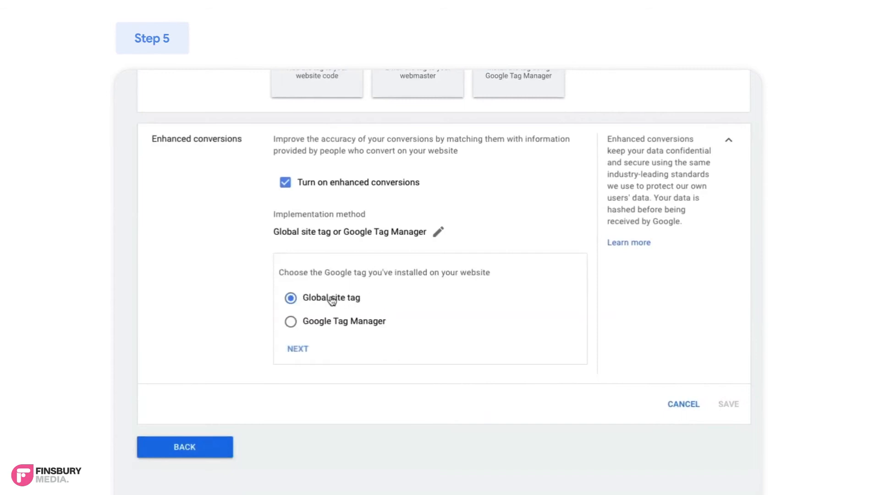